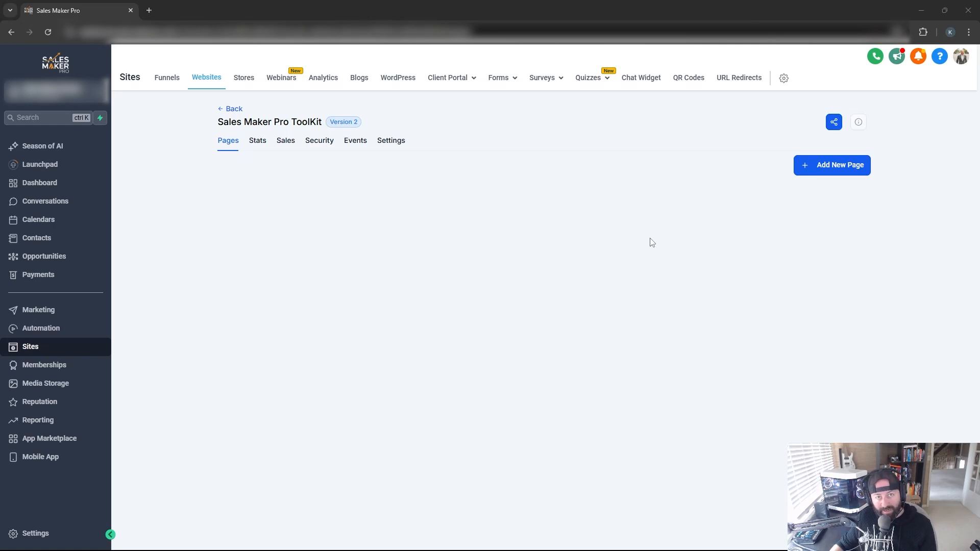
mouse_move(836, 174)
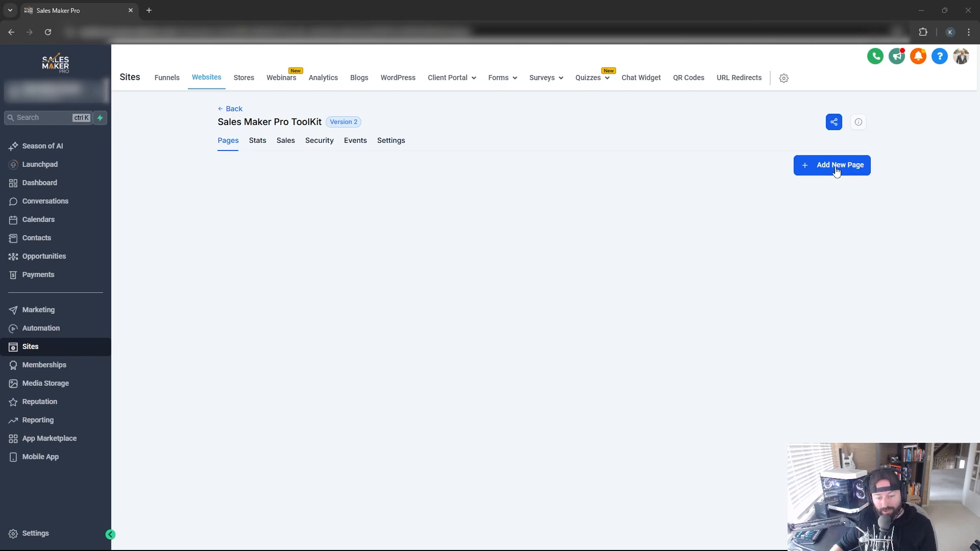
- Start a new website page named 'Privacy Policy' with the path 'privacy-policy'
left_click(832, 165)
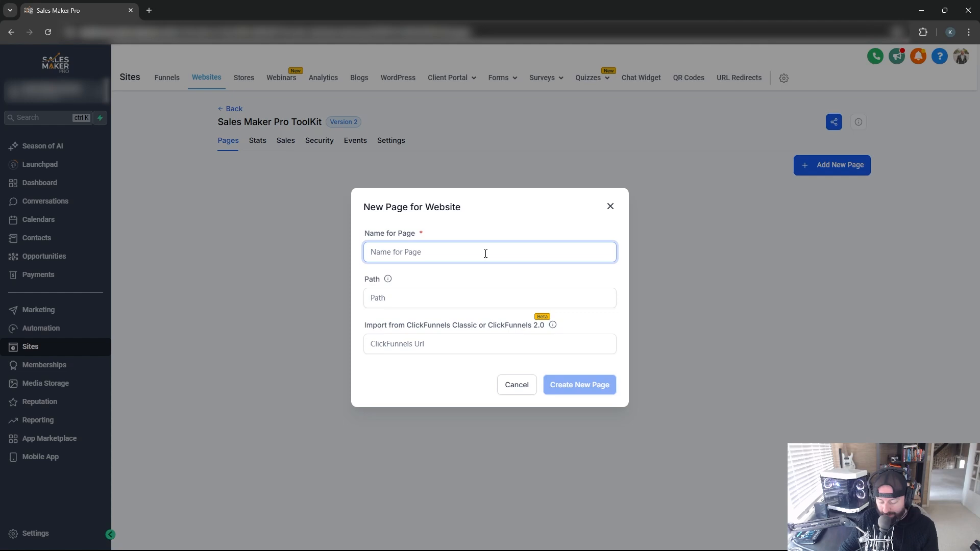
type("Privacy Policy")
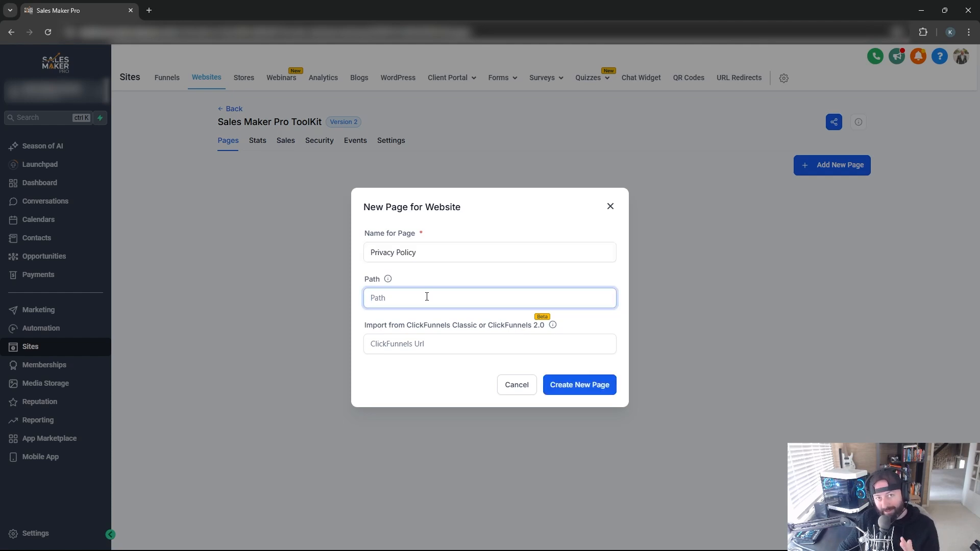
type("privacy-policy")
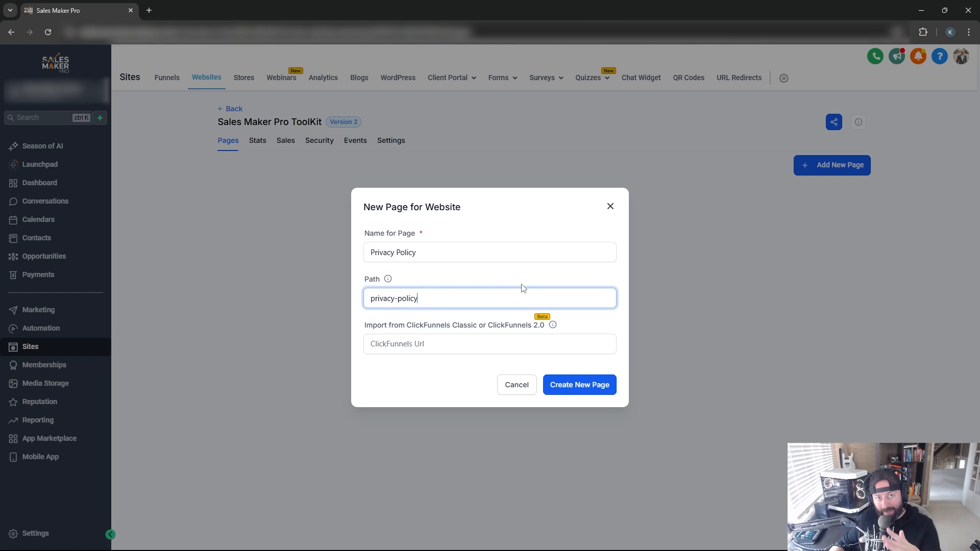
mouse_move(587, 389)
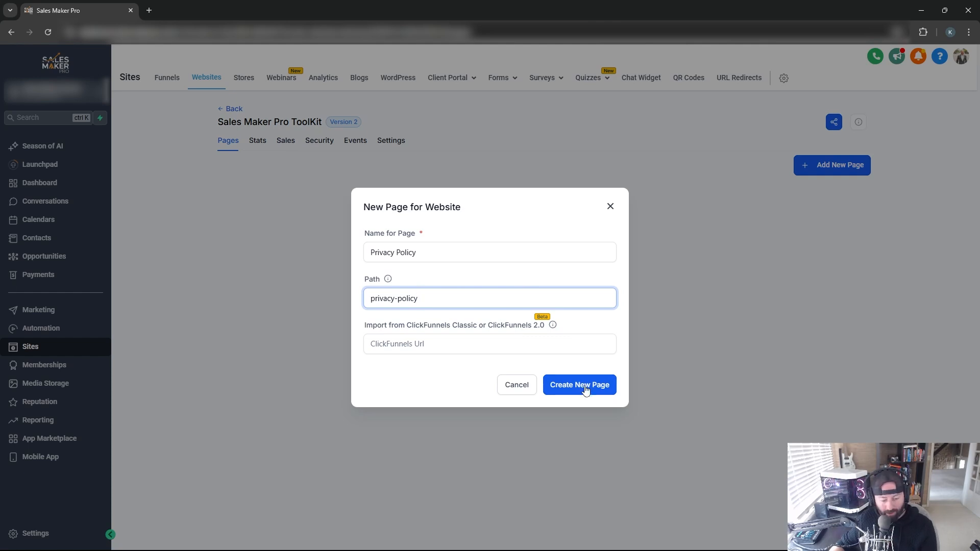
- Create the Privacy Policy page and begin building it from a blank layout instead of existing content
left_click(578, 385)
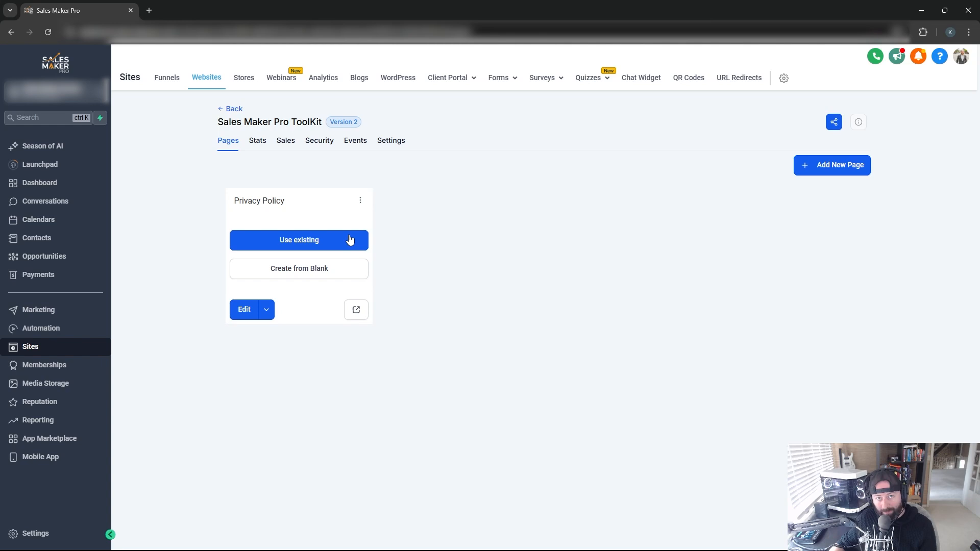
left_click(299, 239)
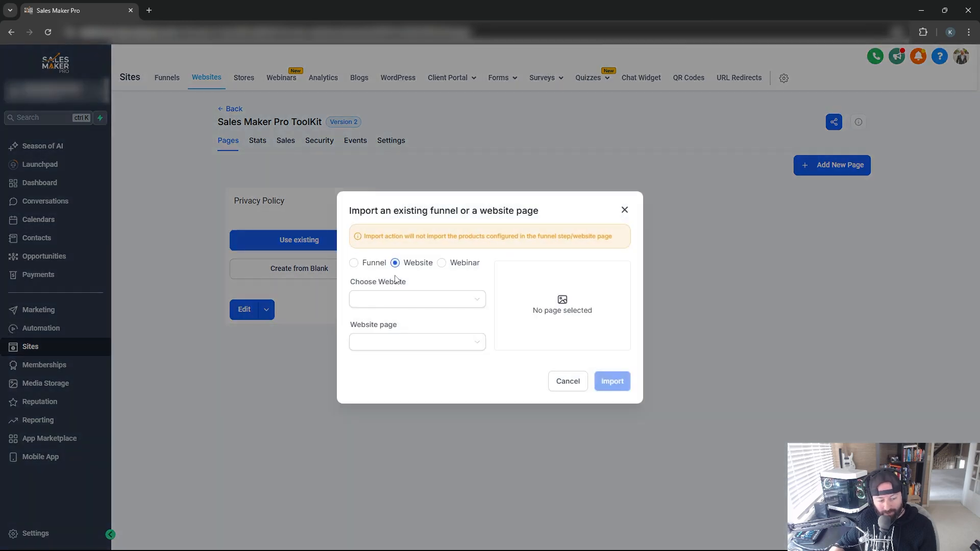
left_click(416, 299)
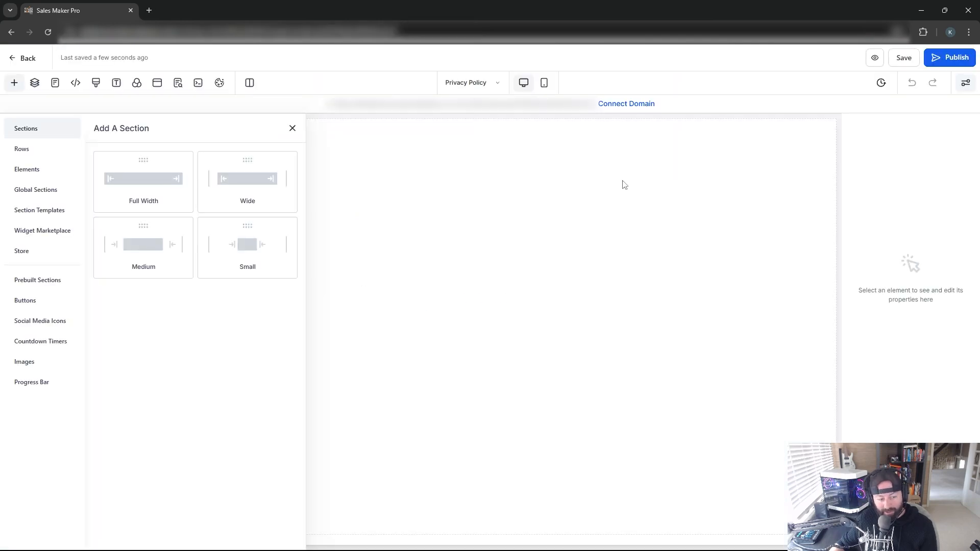
mouse_move(551, 279)
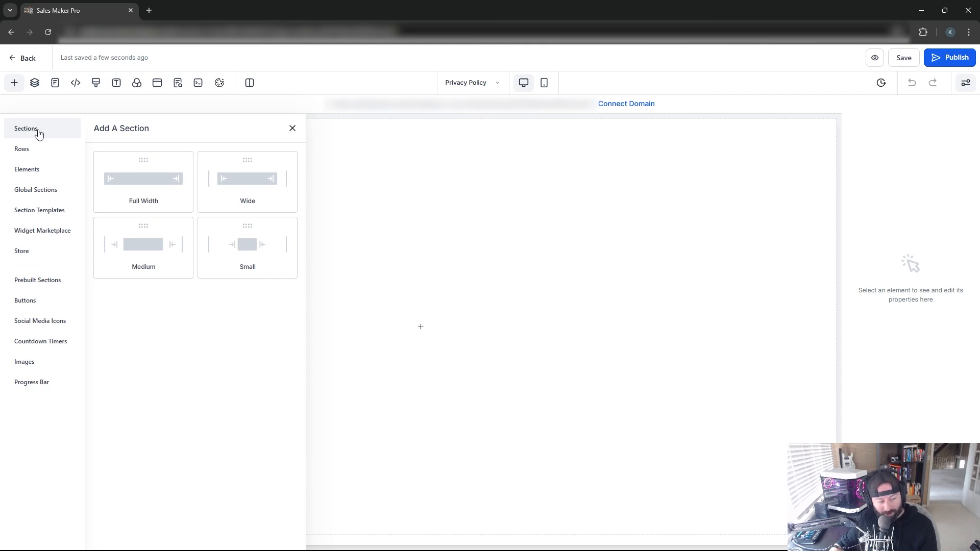
left_click(21, 149)
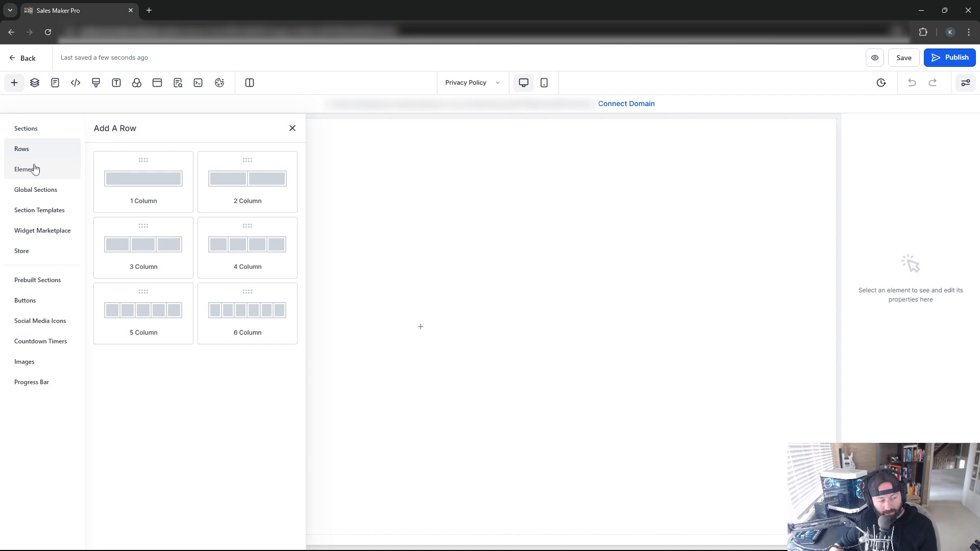
left_click(27, 168)
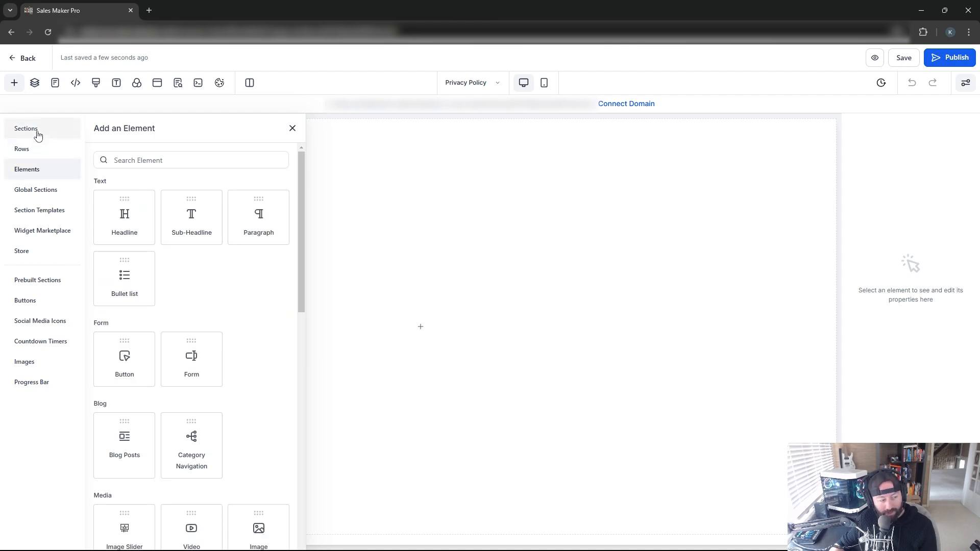
left_click(26, 129)
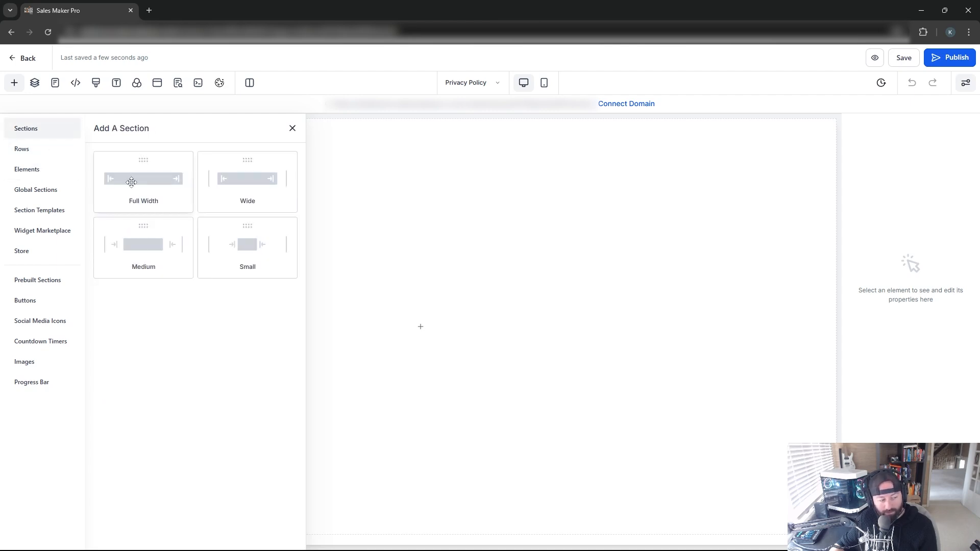
- Add a full-width section with a one-column row and a headline reading 'Privacy Policy'
left_click(143, 182)
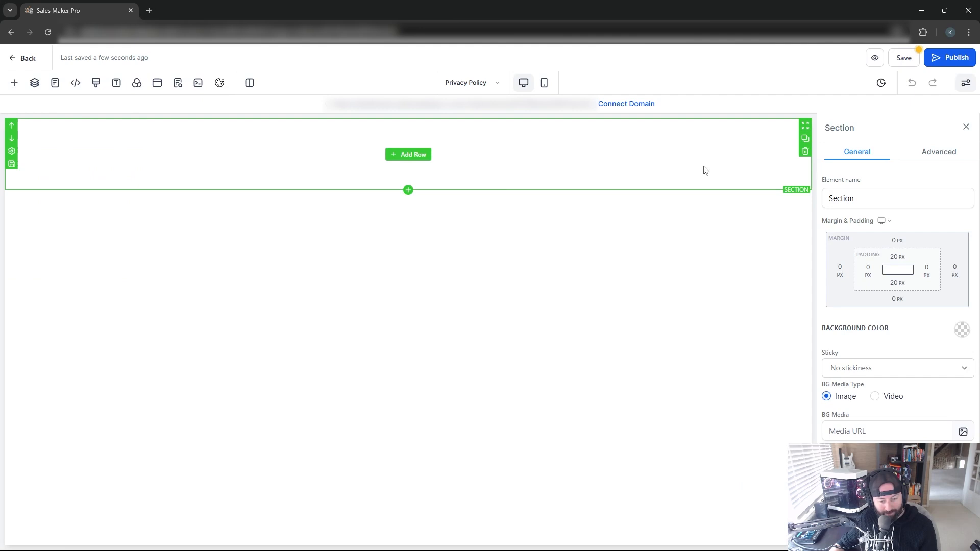
mouse_move(408, 154)
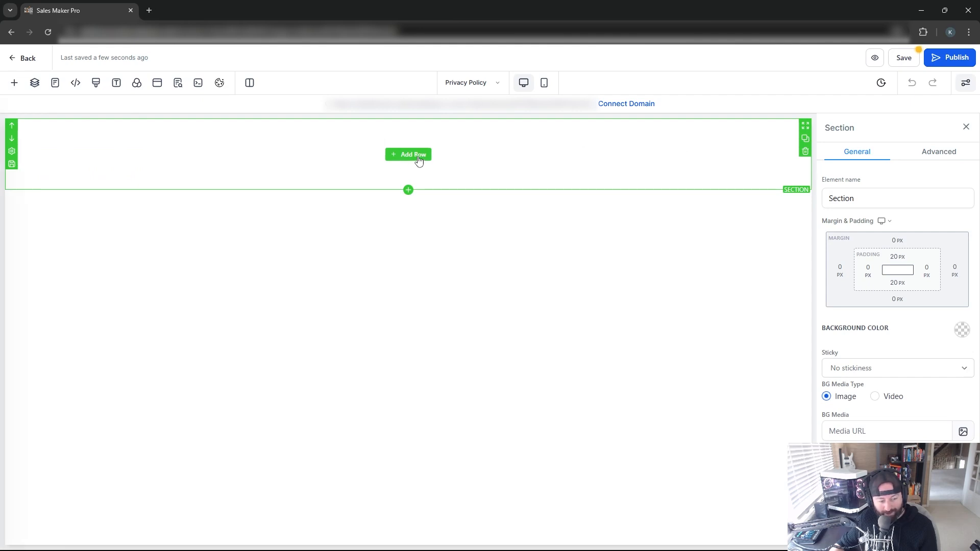
left_click(408, 154)
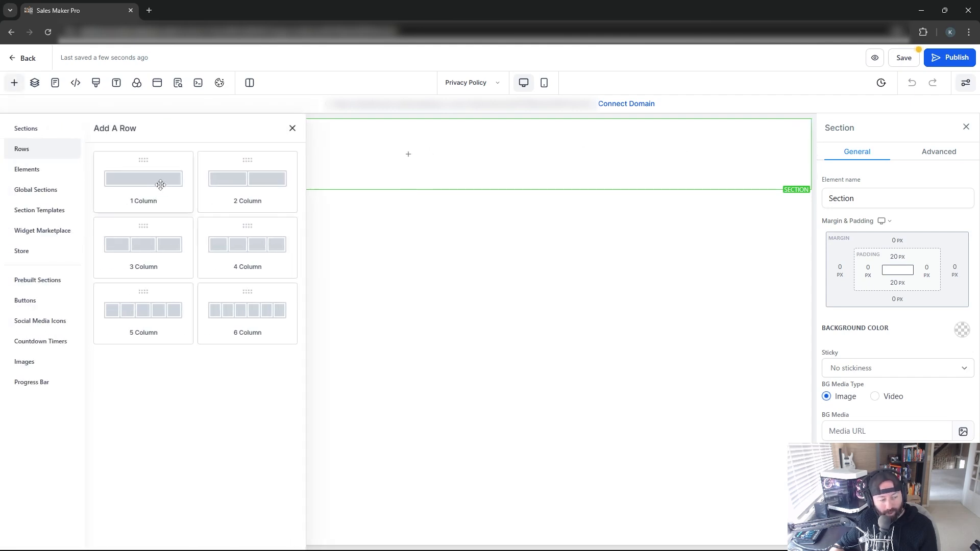
left_click(143, 180)
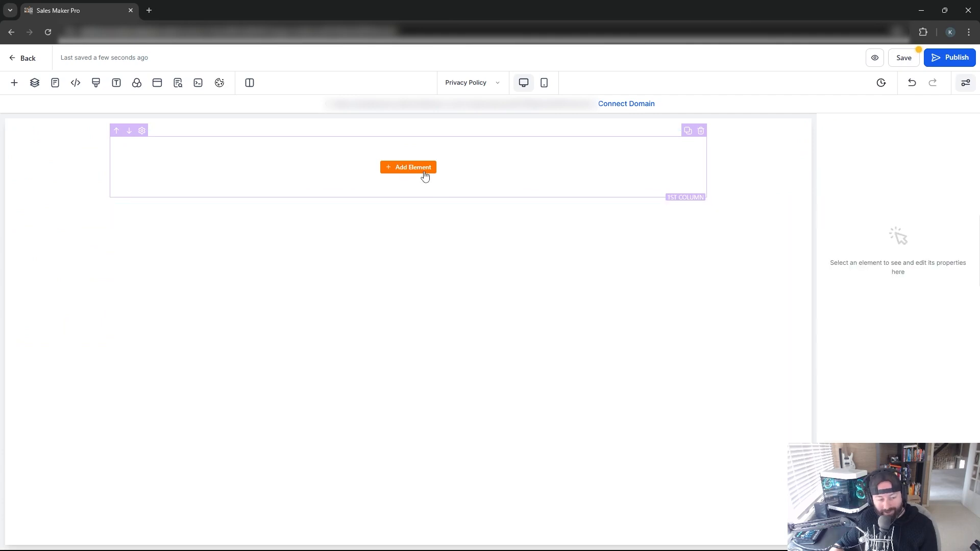
left_click(408, 166)
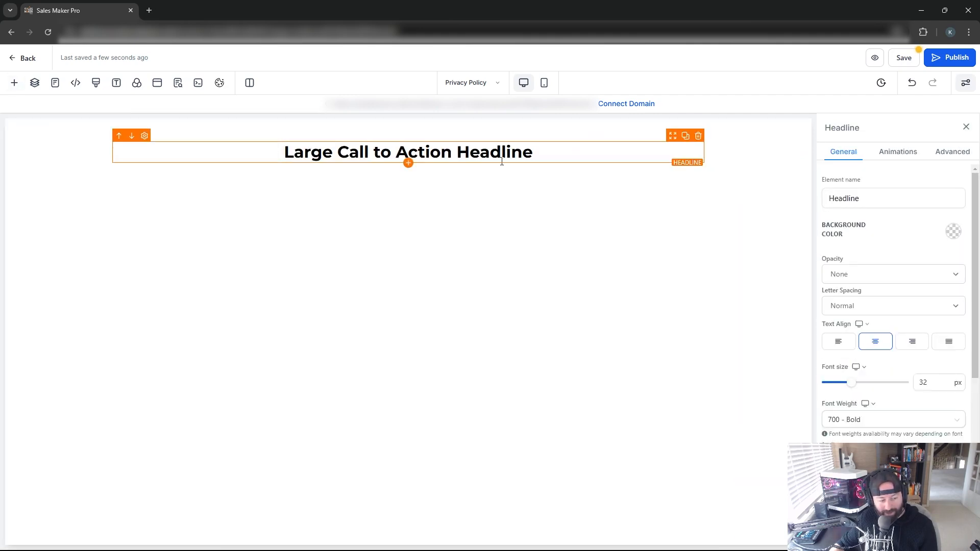
type("Privacy Policy")
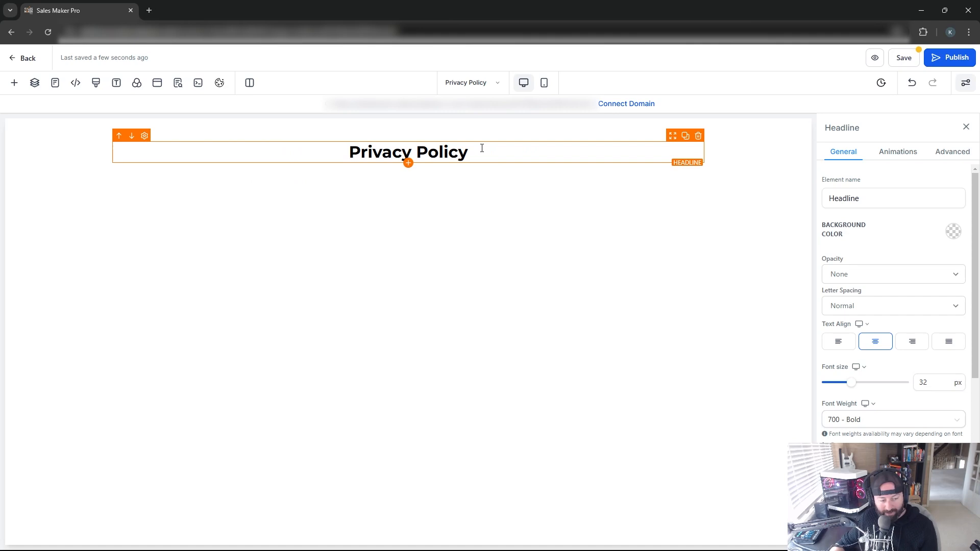
mouse_move(409, 167)
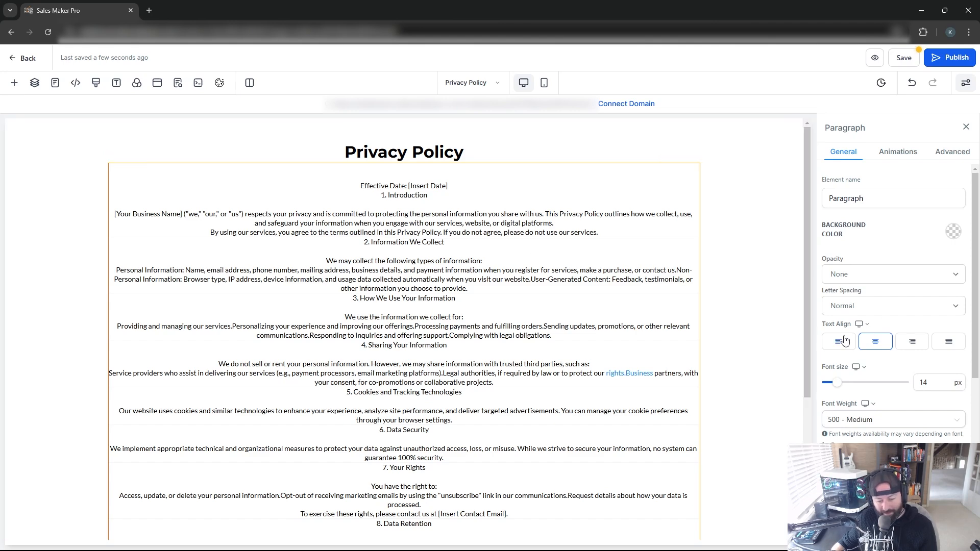
- Left-align the policy paragraph and select its [Insert Date] placeholder for editing
left_click(839, 341)
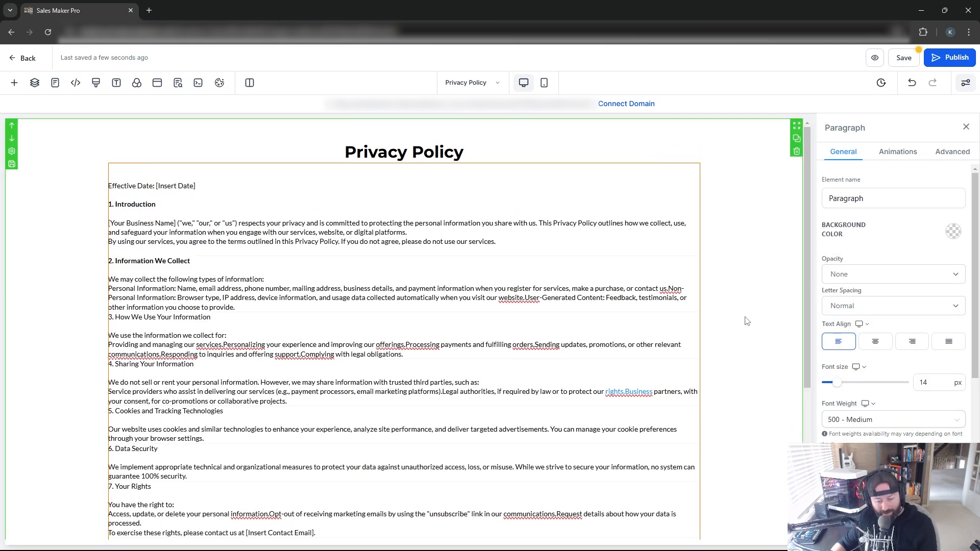
mouse_move(837, 383)
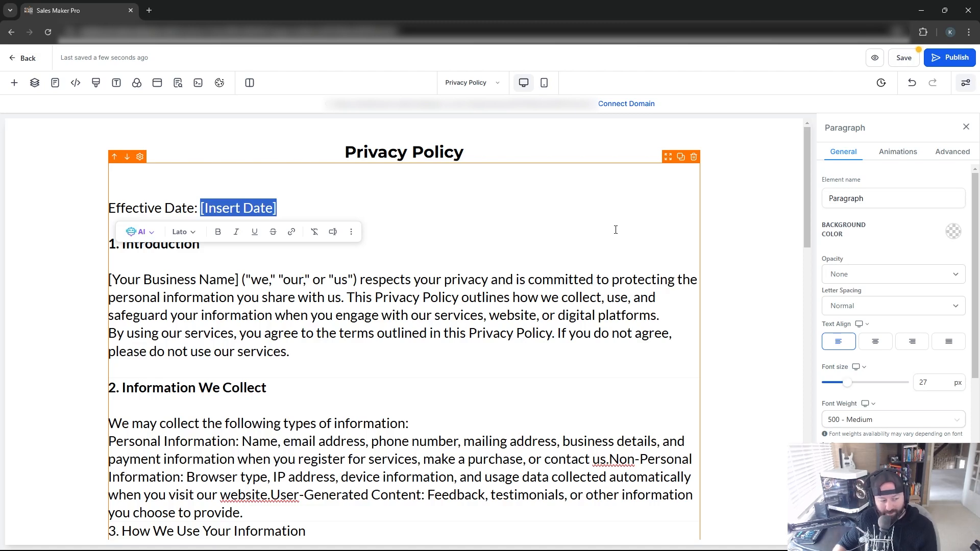
double_click(174, 280)
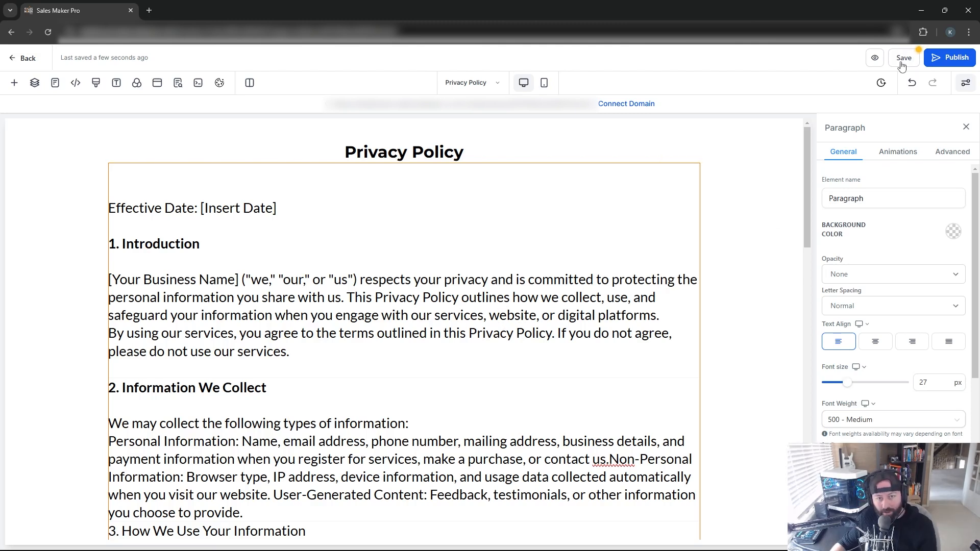
- Save the page, then apply SEO title 'Privacy Policy' and description 'Our privacy policy'
left_click(904, 57)
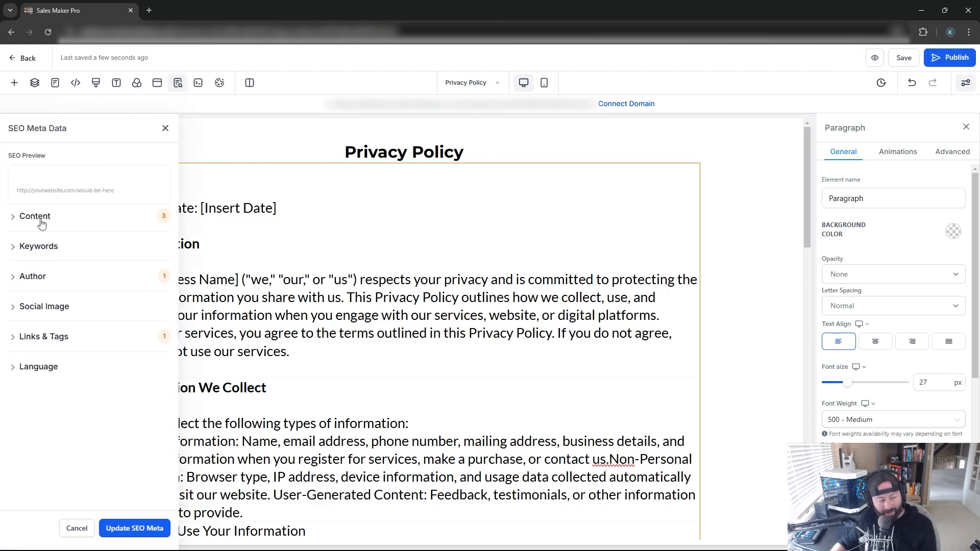
mouse_move(22, 222)
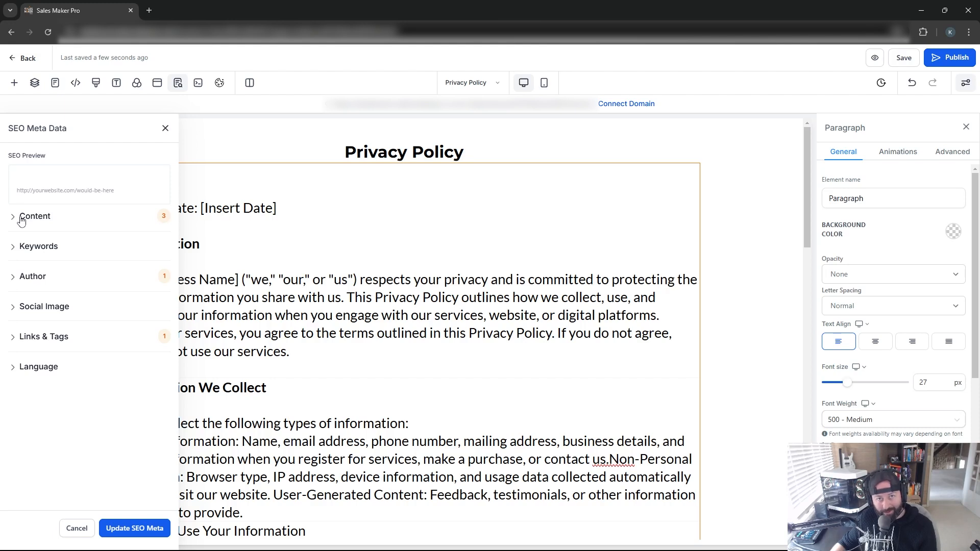
left_click(35, 216)
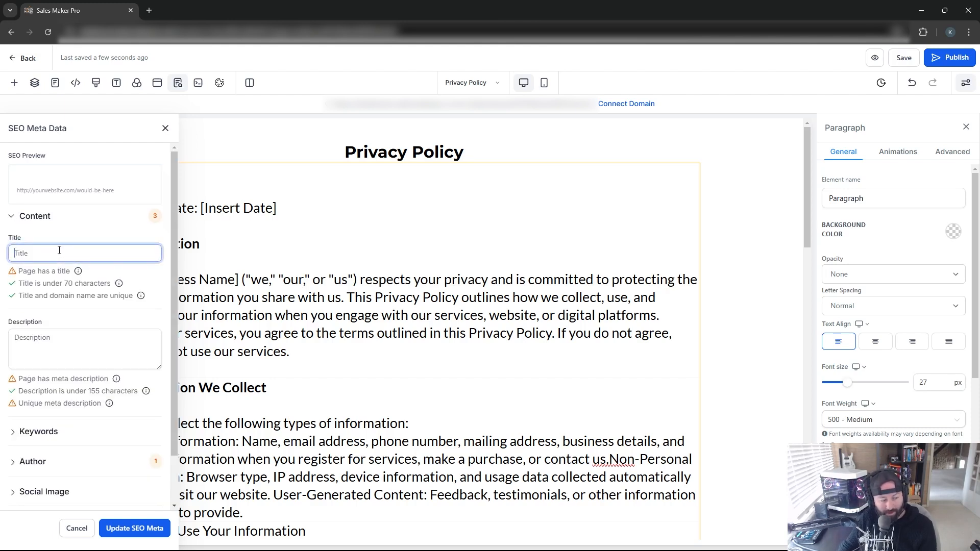
type("Privacy Policy")
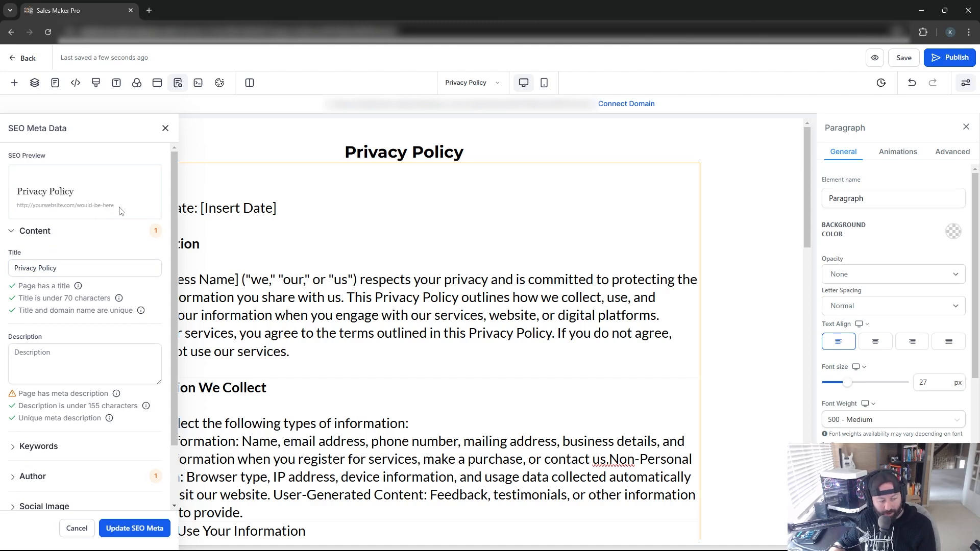
left_click(84, 363)
type("Our privacy policy")
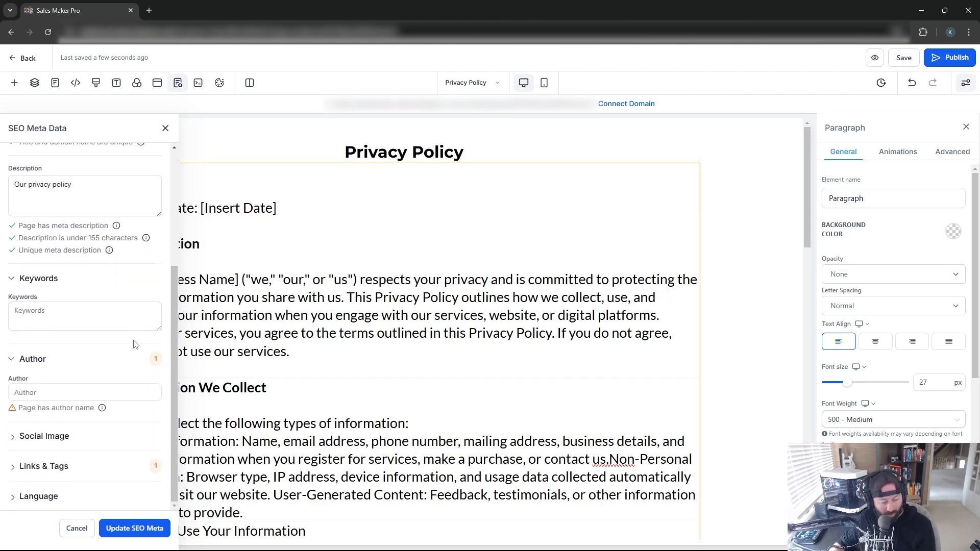
left_click(44, 436)
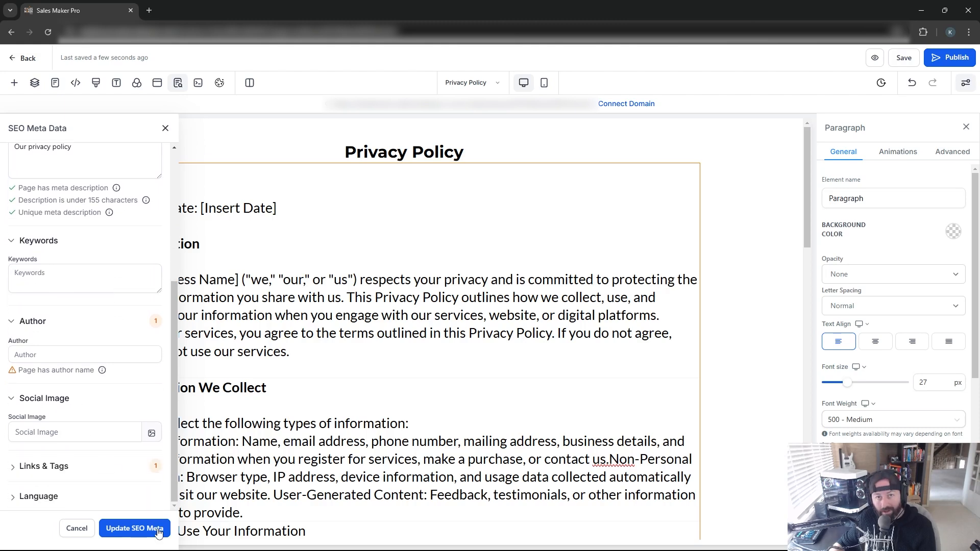
left_click(134, 528)
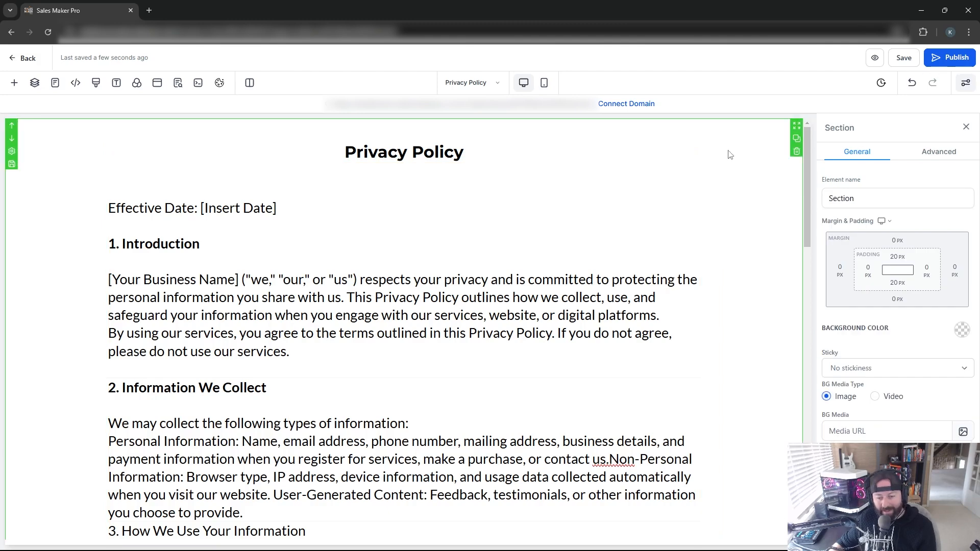
mouse_move(715, 176)
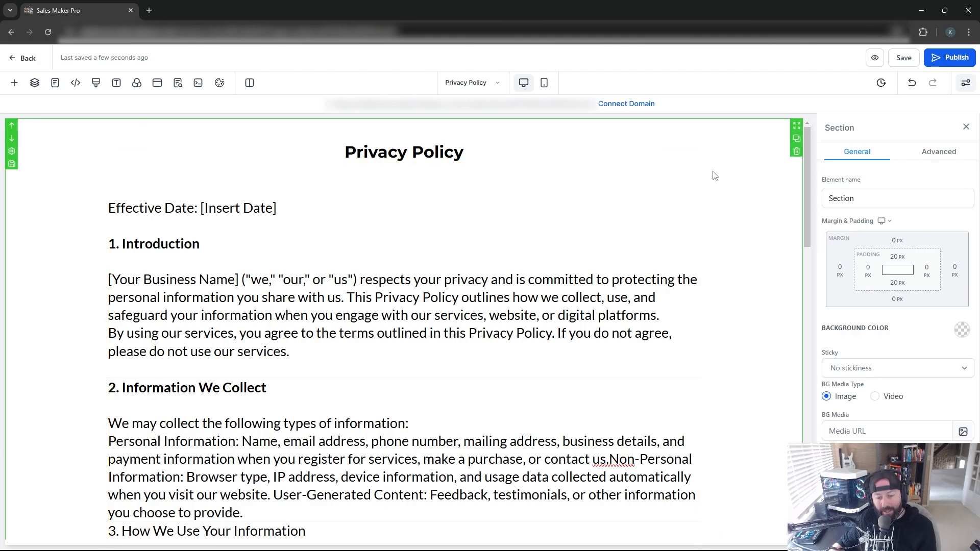